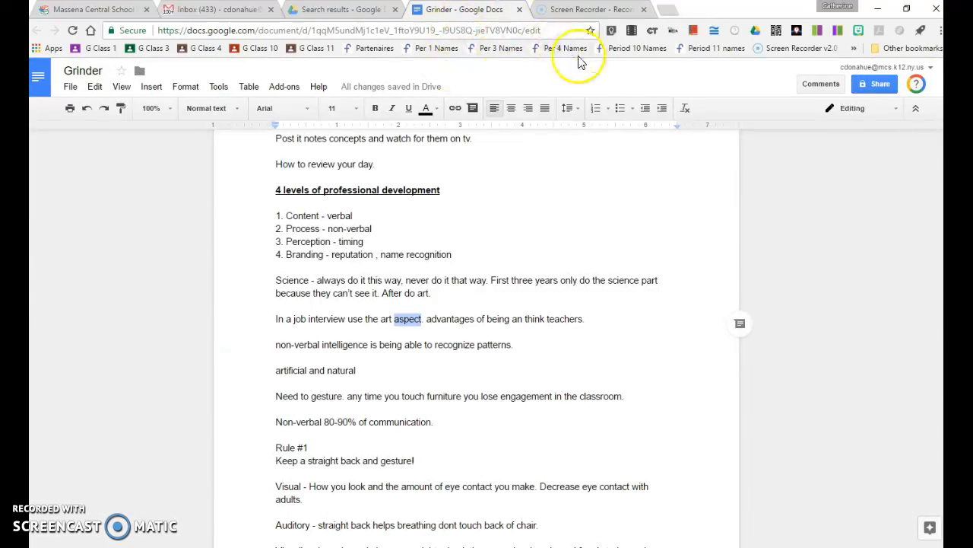
Search the add-on store for 'write' and confirm Writefull Thesaurus is installed
{"action": "left_click", "coordinate": [283, 86]}
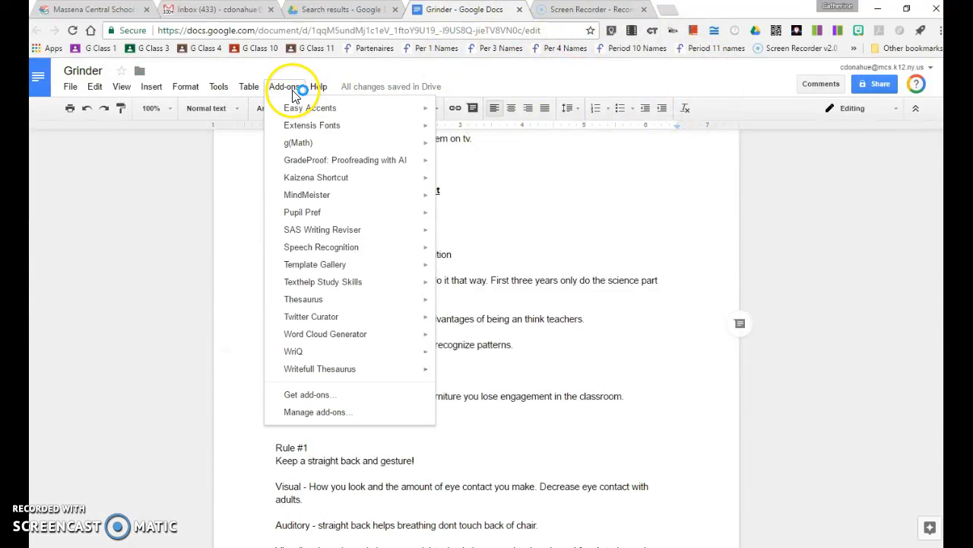
{"action": "left_click", "coordinate": [311, 394]}
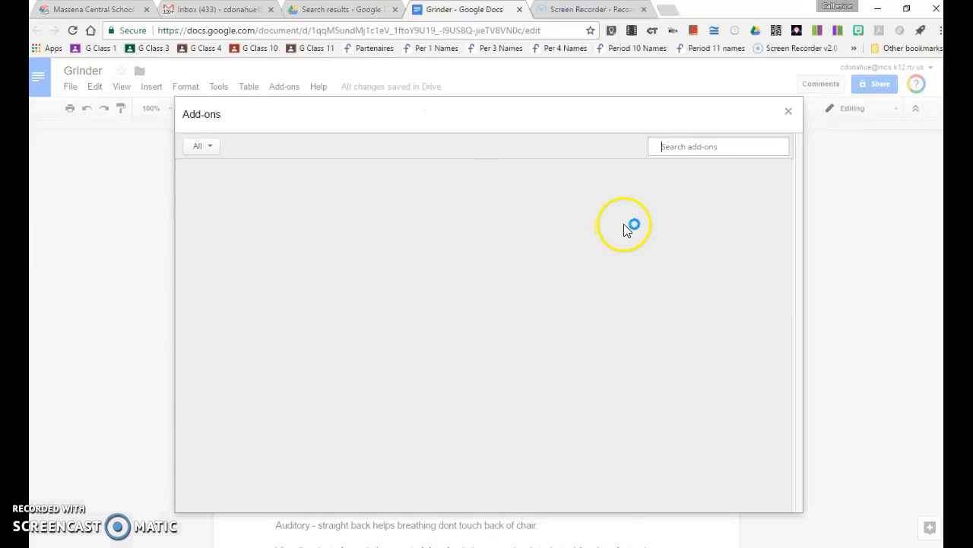
{"action": "type", "text": "writeful"}
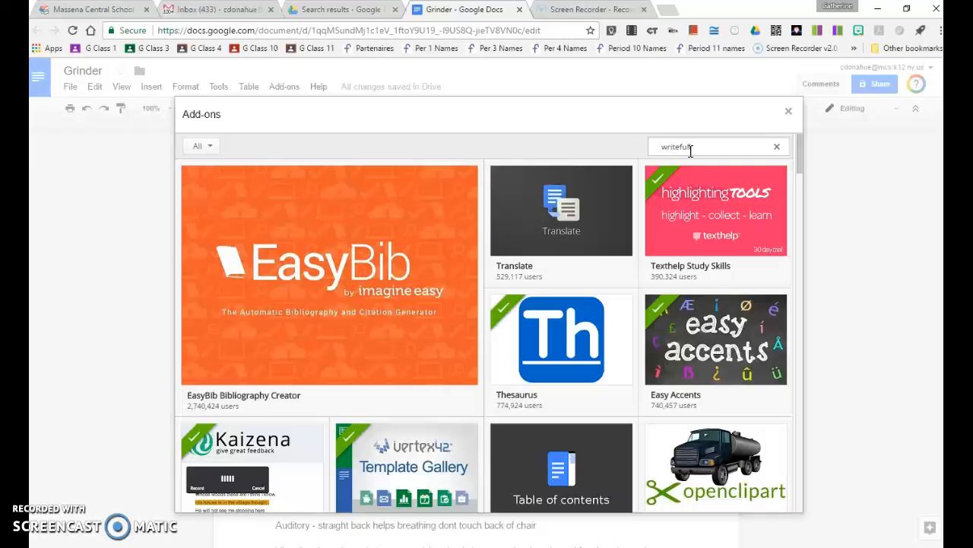
{"action": "key", "text": "Enter"}
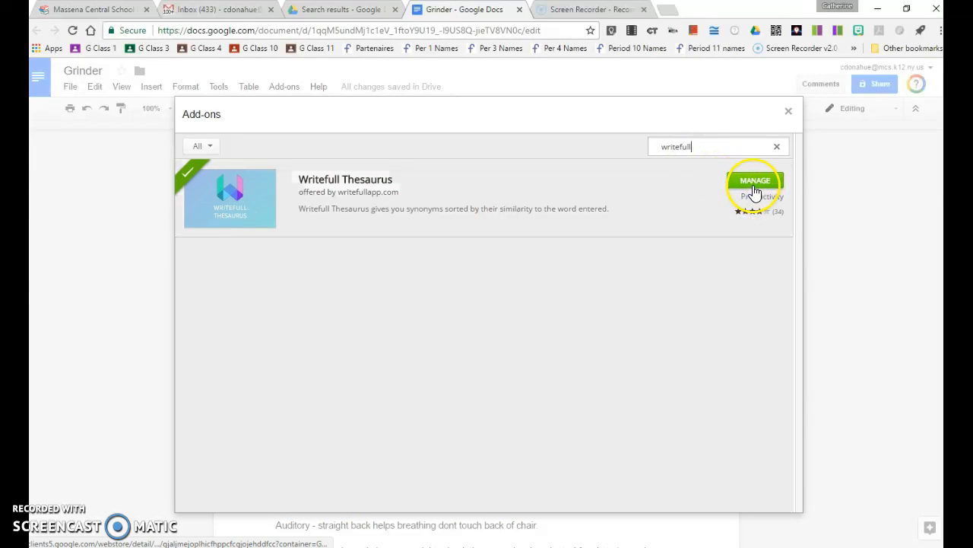
{"action": "left_click", "coordinate": [787, 111]}
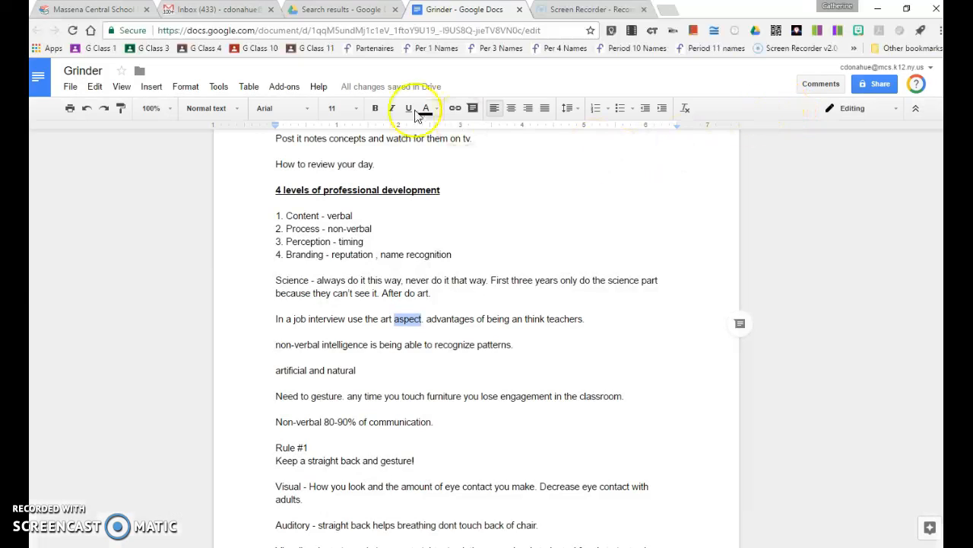
Start the Writefull Thesaurus sidebar for the selected word 'aspect'
{"action": "left_click", "coordinate": [283, 85]}
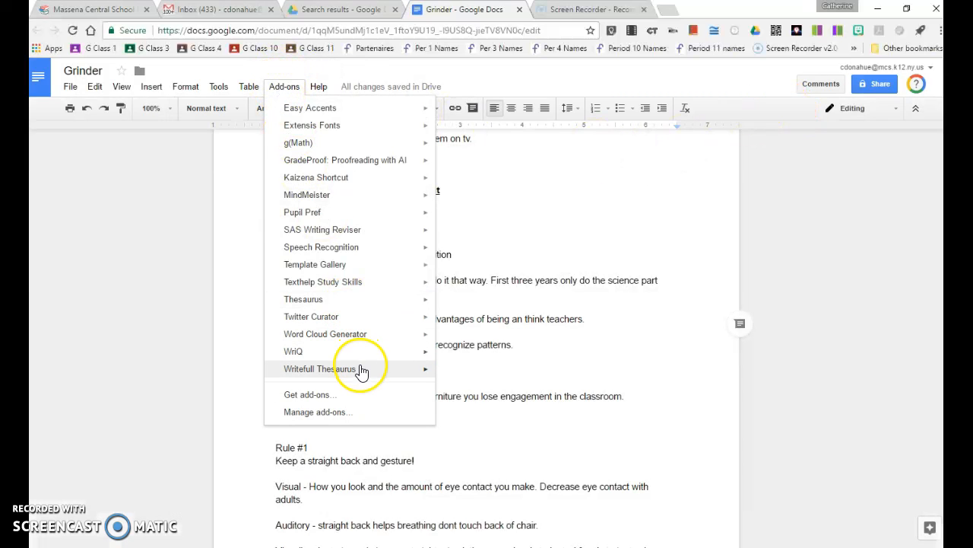
{"action": "mouse_move", "coordinate": [453, 377]}
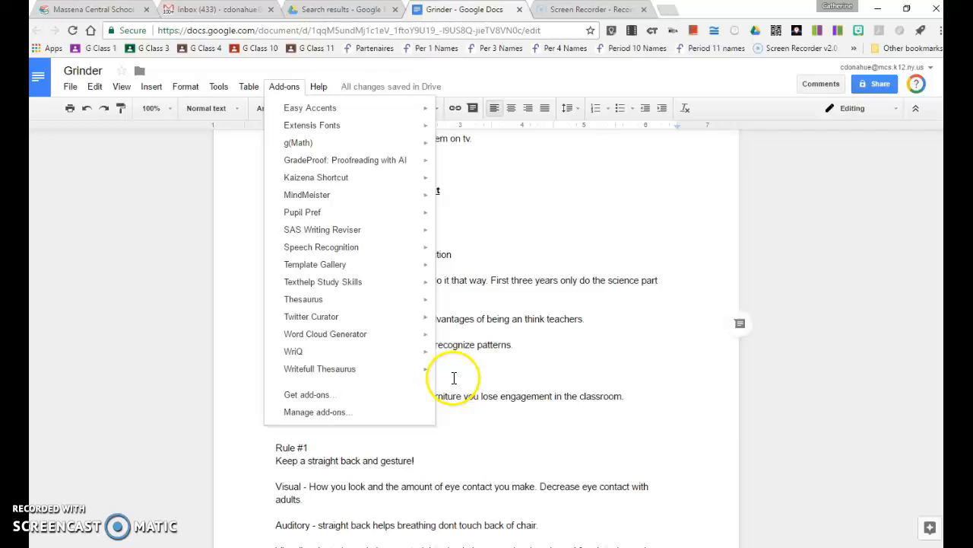
{"action": "left_click", "coordinate": [320, 369]}
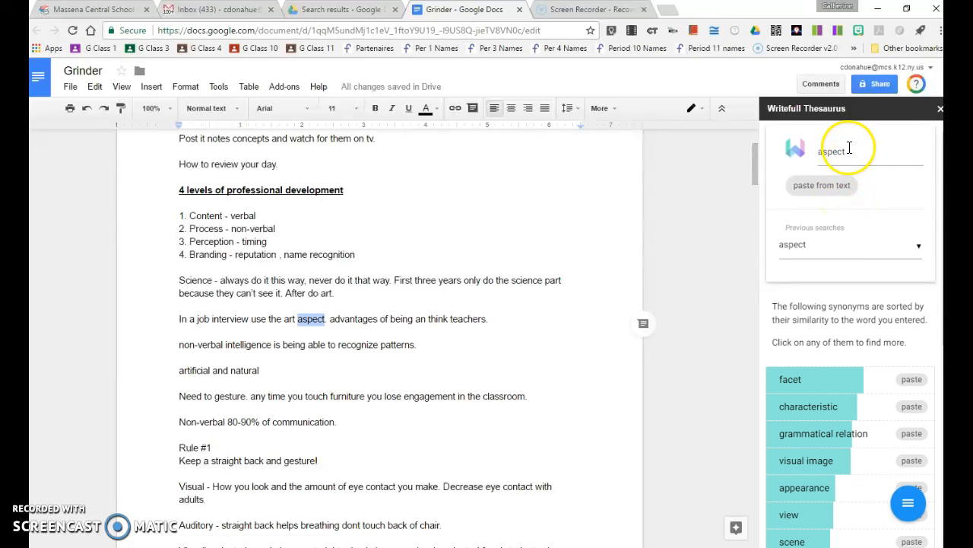
Paste the synonym 'facet' in place of 'aspect' in the job interview sentence
{"action": "scroll", "scroll_direction": "down", "scroll_amount": 3}
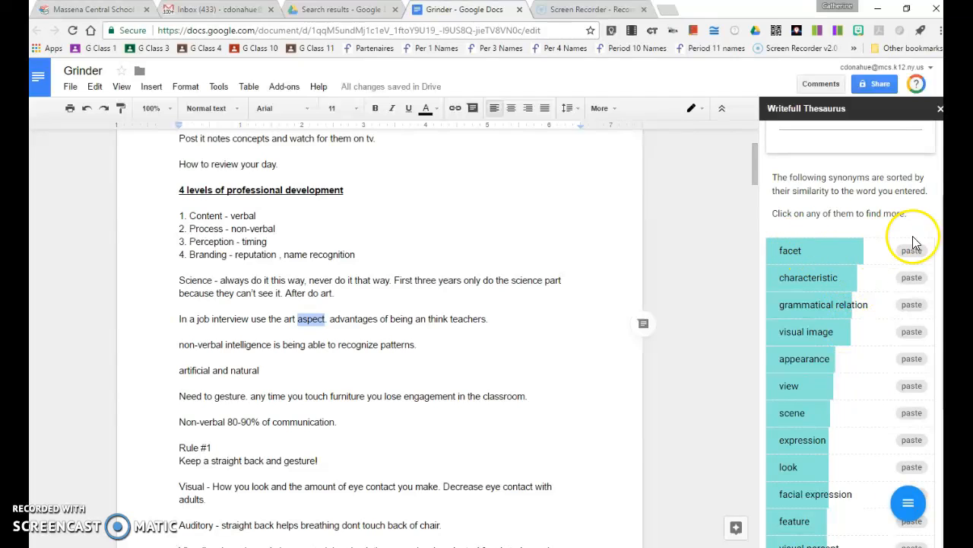
{"action": "mouse_move", "coordinate": [918, 255]}
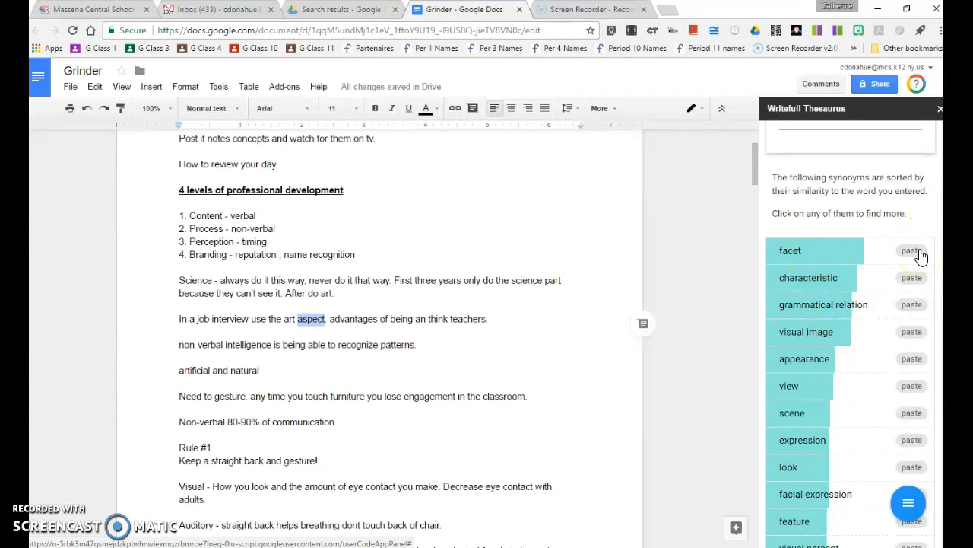
{"action": "left_click", "coordinate": [911, 250]}
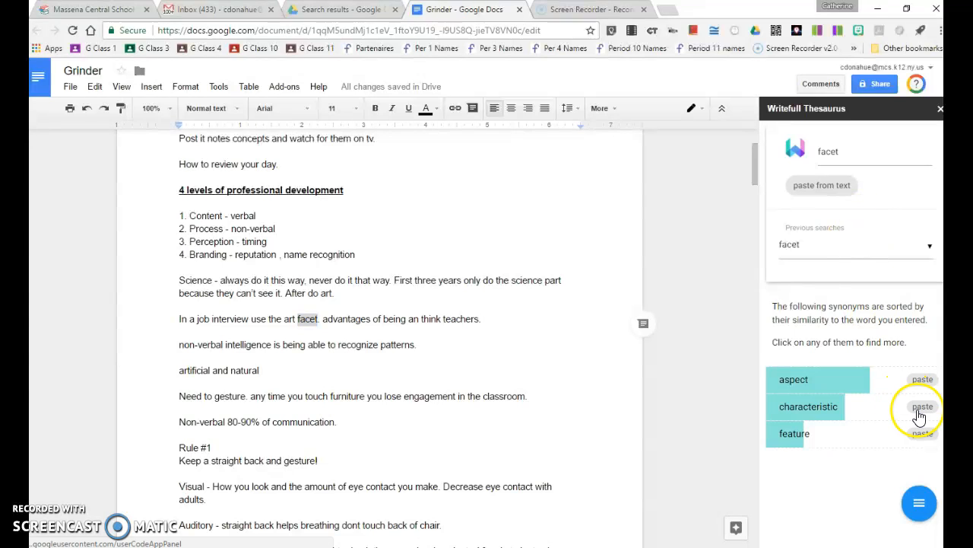
Paste 'characteristic' in place of 'facet' in the job interview sentence
{"action": "left_click", "coordinate": [921, 406]}
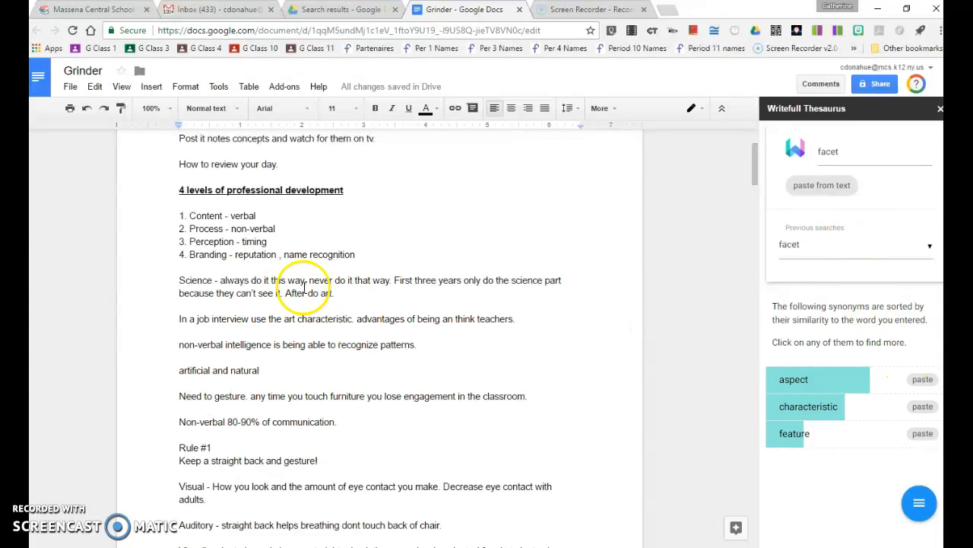
{"action": "mouse_move", "coordinate": [487, 232]}
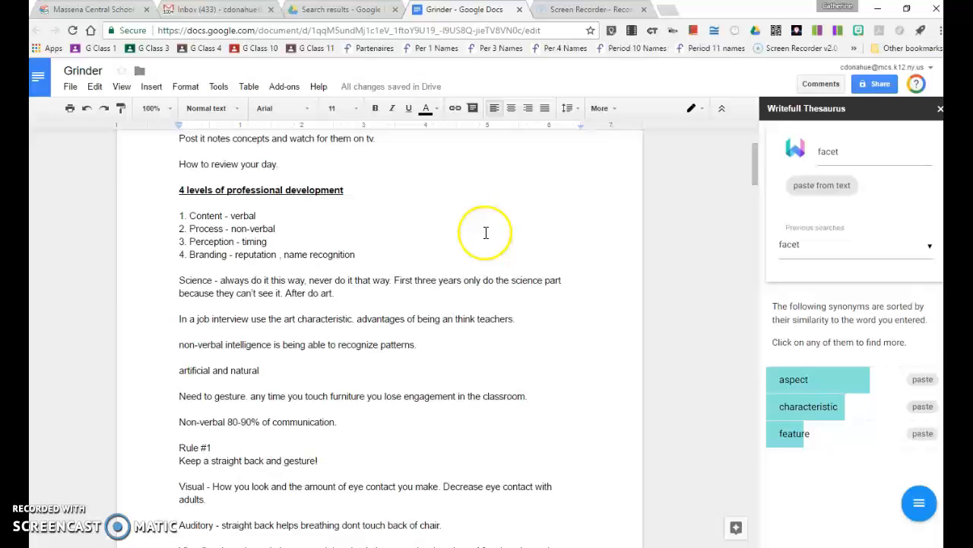
{"action": "mouse_move", "coordinate": [324, 365]}
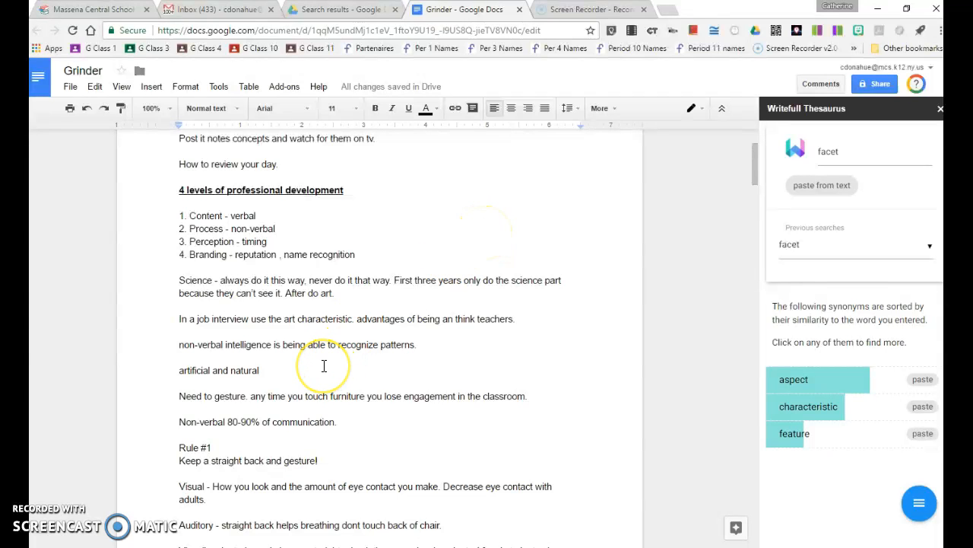